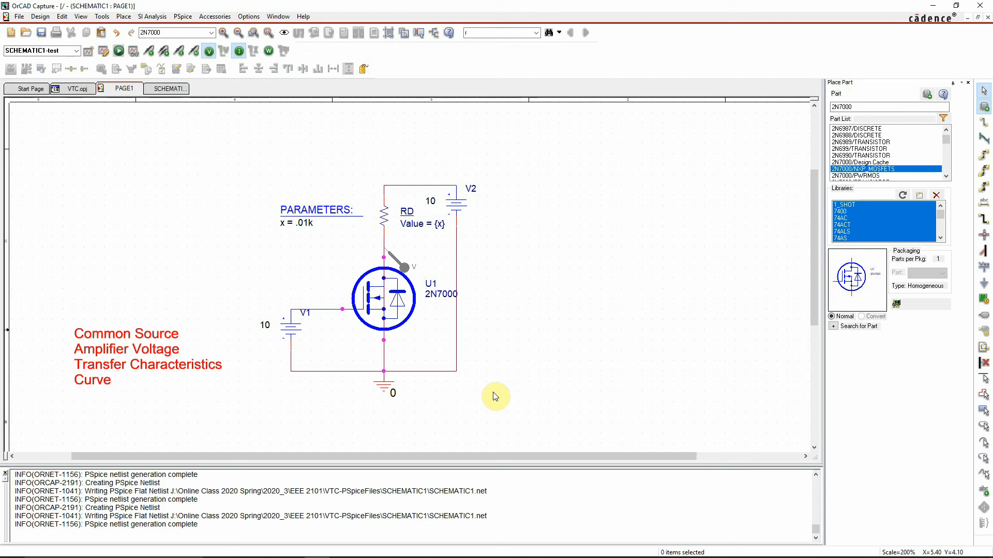
{"action": "mouse_move", "coordinate": [483, 373]}
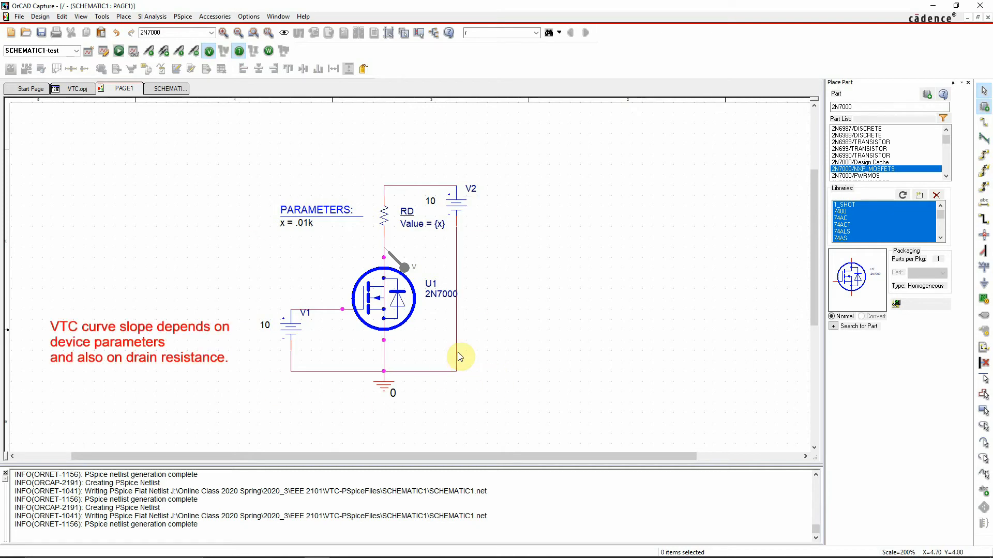
Step: Inspect the V(U1:DRAIN) versus V1 curve, then increase parameter x from .01k
{"action": "left_click", "coordinate": [301, 329]}
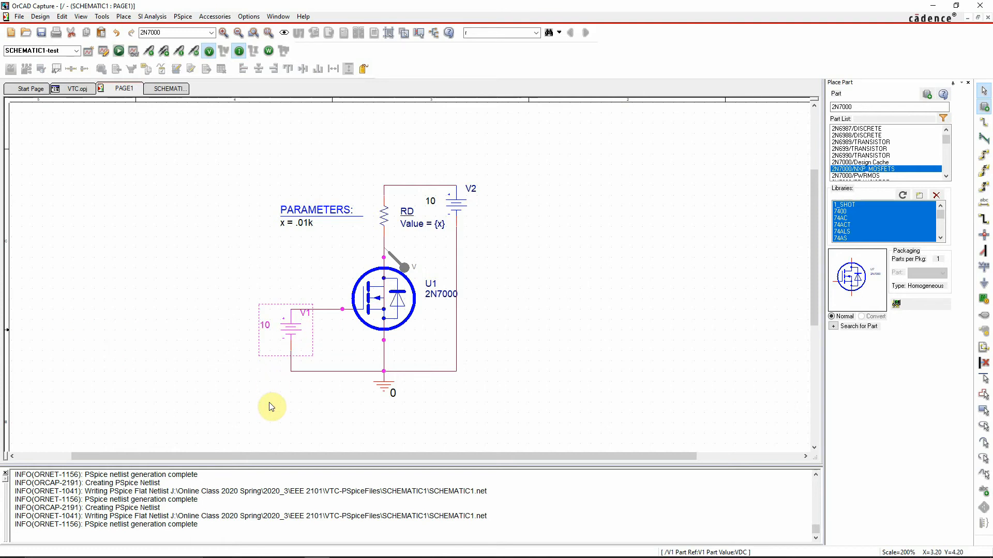
{"action": "mouse_move", "coordinate": [396, 259]}
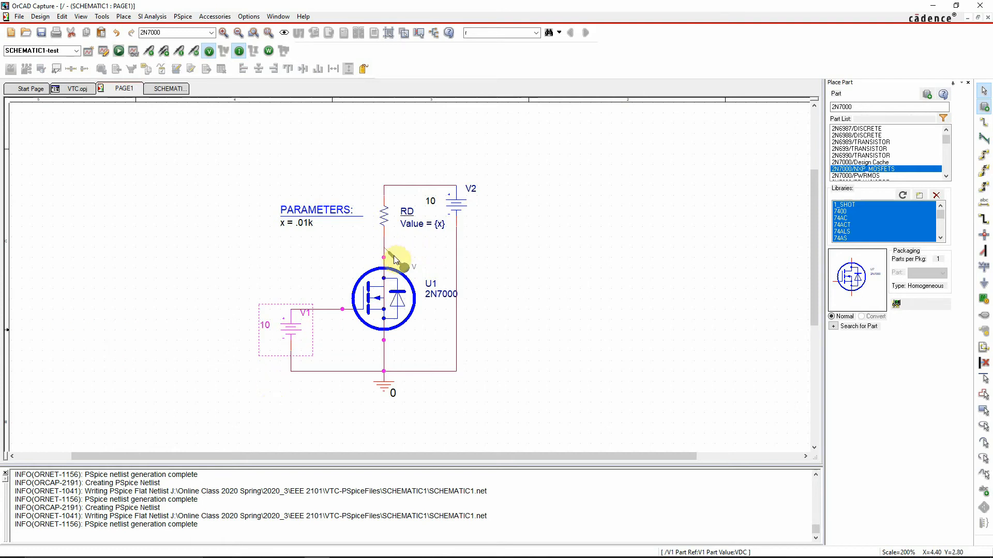
{"action": "left_click", "coordinate": [382, 253]}
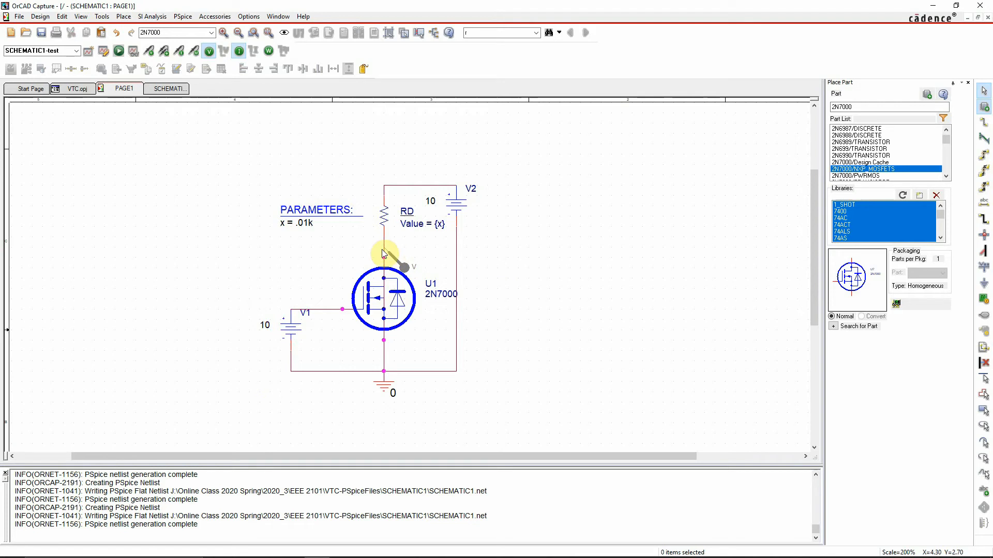
{"action": "left_click", "coordinate": [384, 253]}
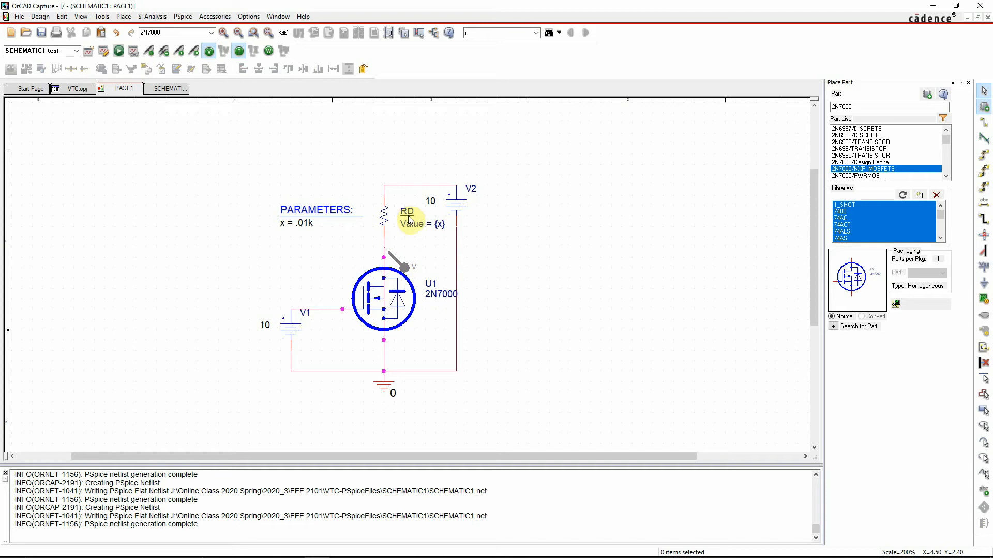
{"action": "left_click", "coordinate": [407, 215]}
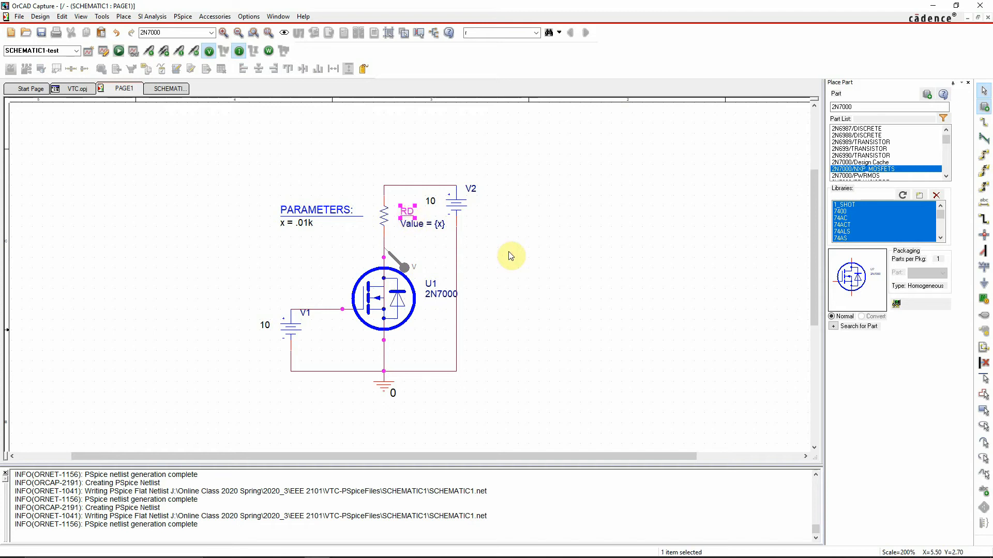
{"action": "mouse_move", "coordinate": [505, 305]}
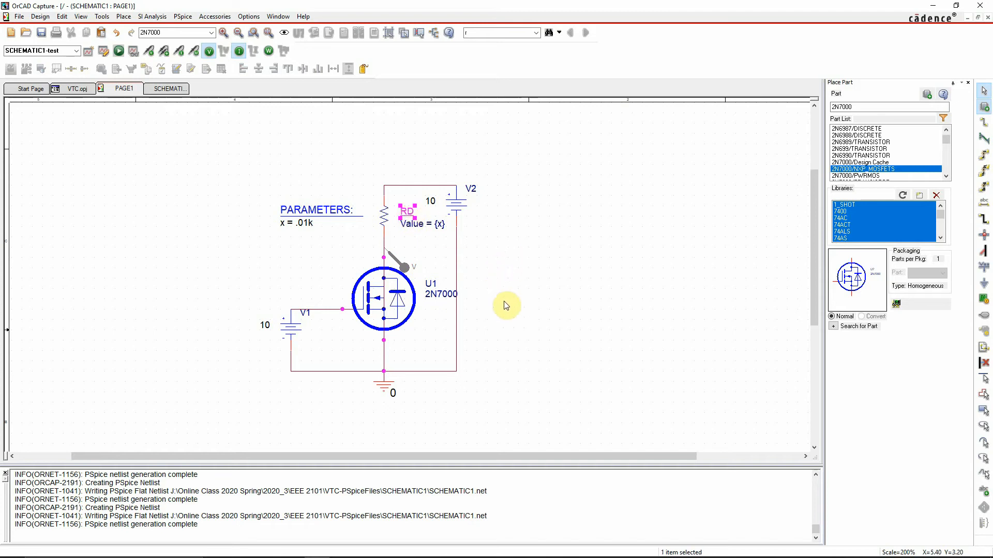
{"action": "mouse_move", "coordinate": [528, 282]}
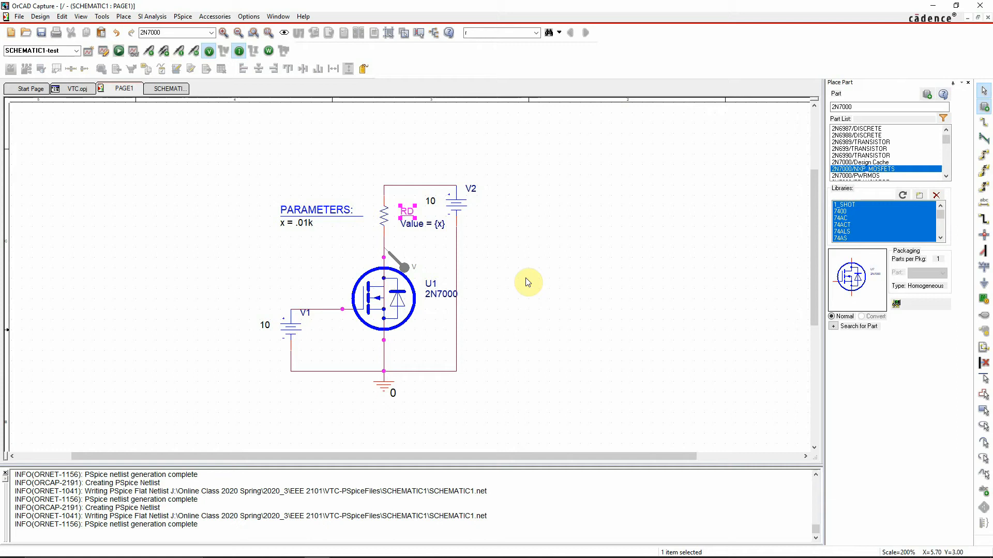
{"action": "mouse_move", "coordinate": [529, 277]}
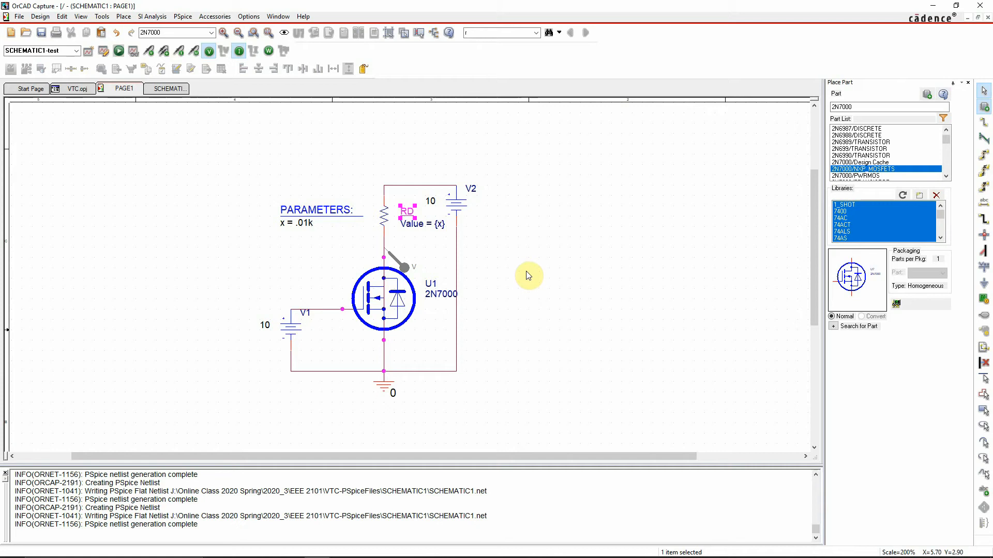
{"action": "mouse_move", "coordinate": [327, 255]}
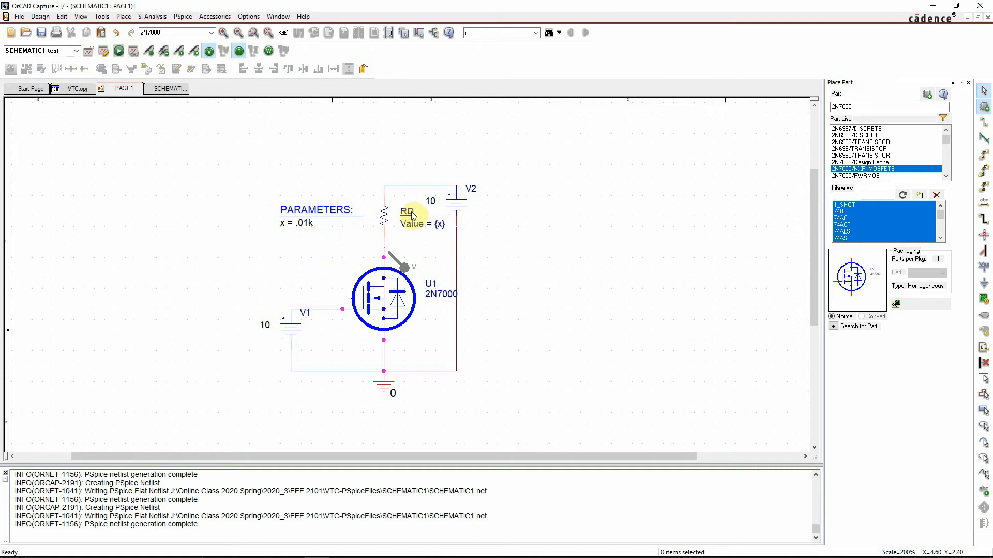
{"action": "left_click", "coordinate": [298, 223]}
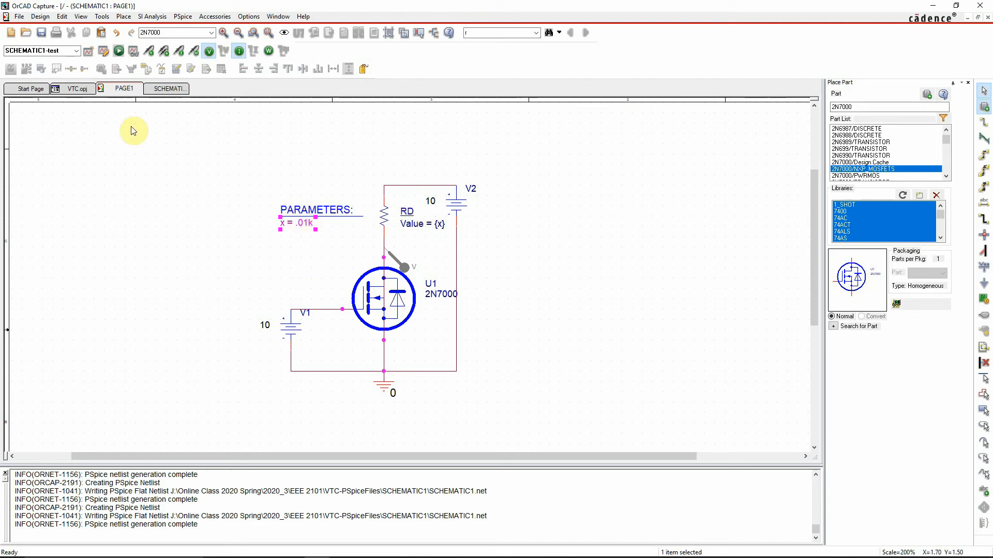
{"action": "mouse_move", "coordinate": [312, 277]}
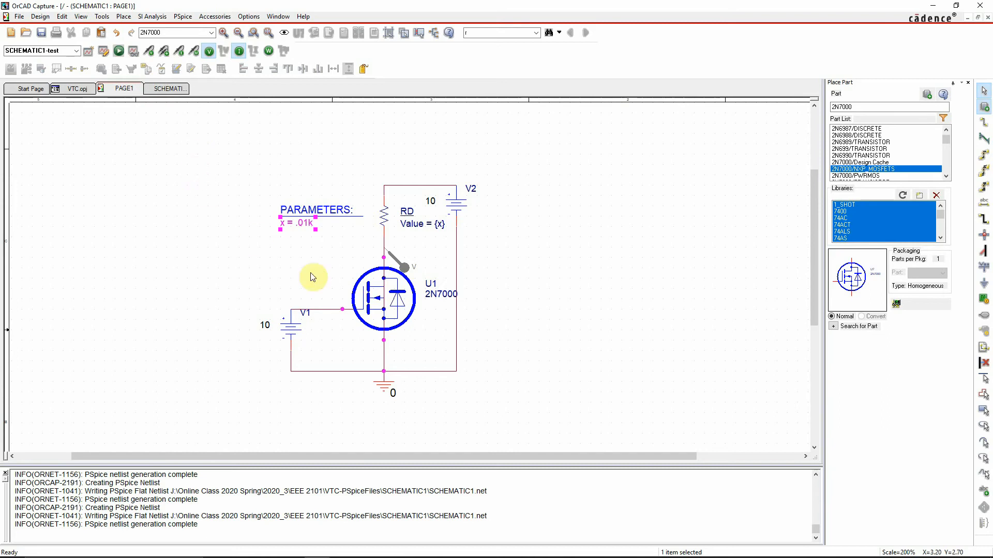
{"action": "mouse_move", "coordinate": [118, 50]}
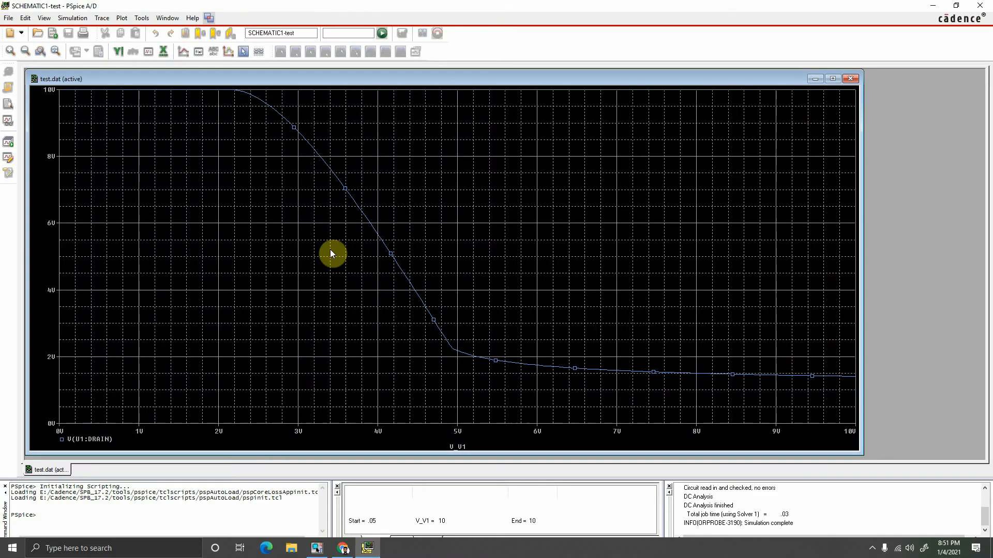
{"action": "mouse_move", "coordinate": [265, 105]}
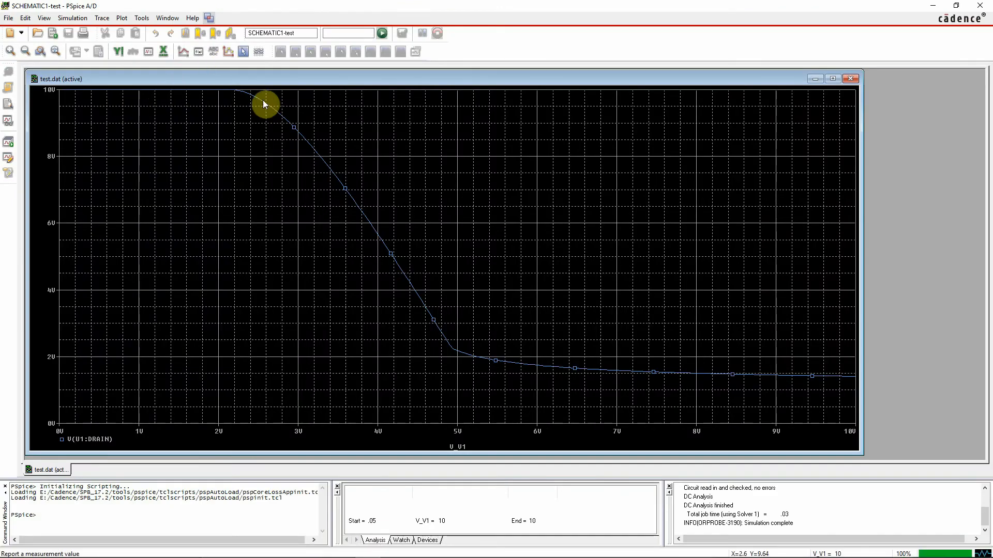
{"action": "mouse_move", "coordinate": [837, 393]}
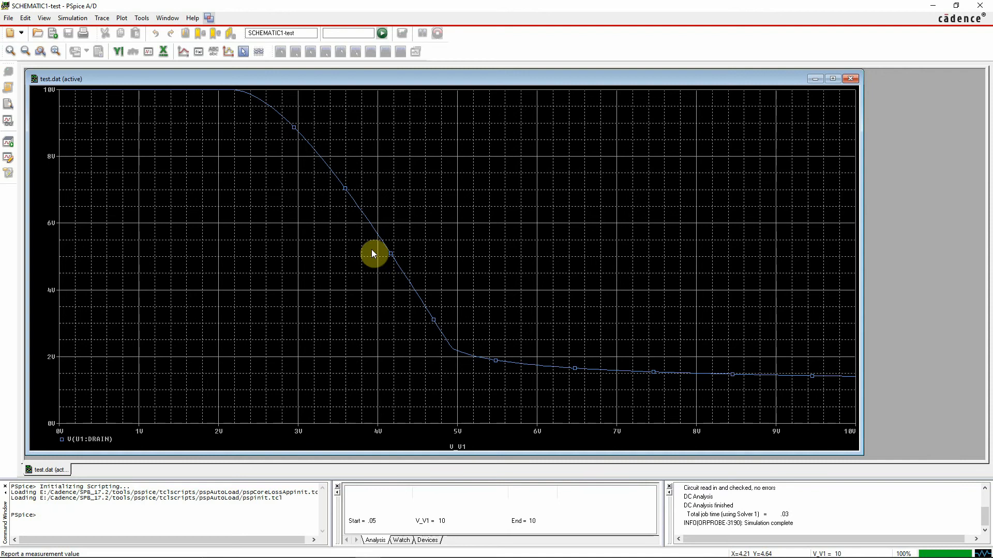
{"action": "mouse_move", "coordinate": [233, 118]}
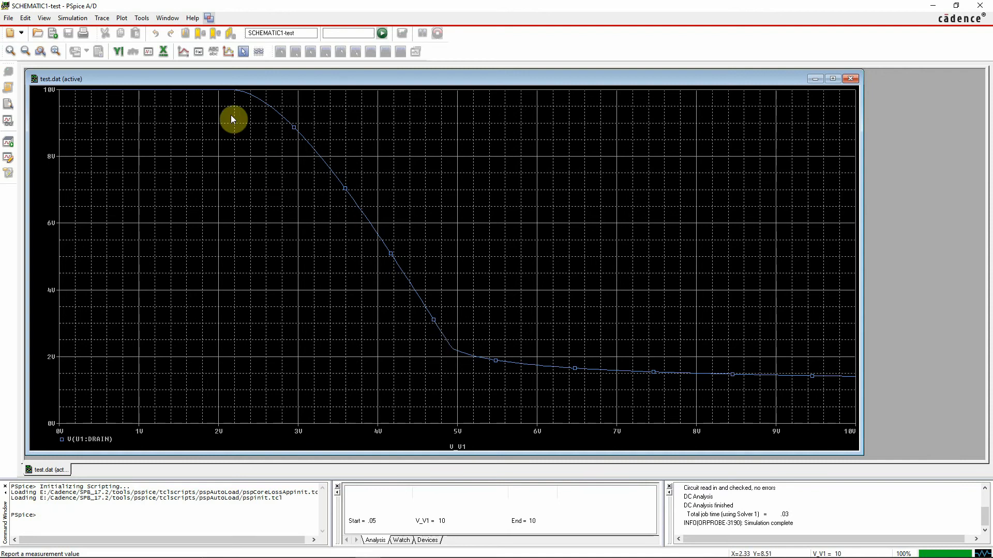
{"action": "mouse_move", "coordinate": [395, 283]}
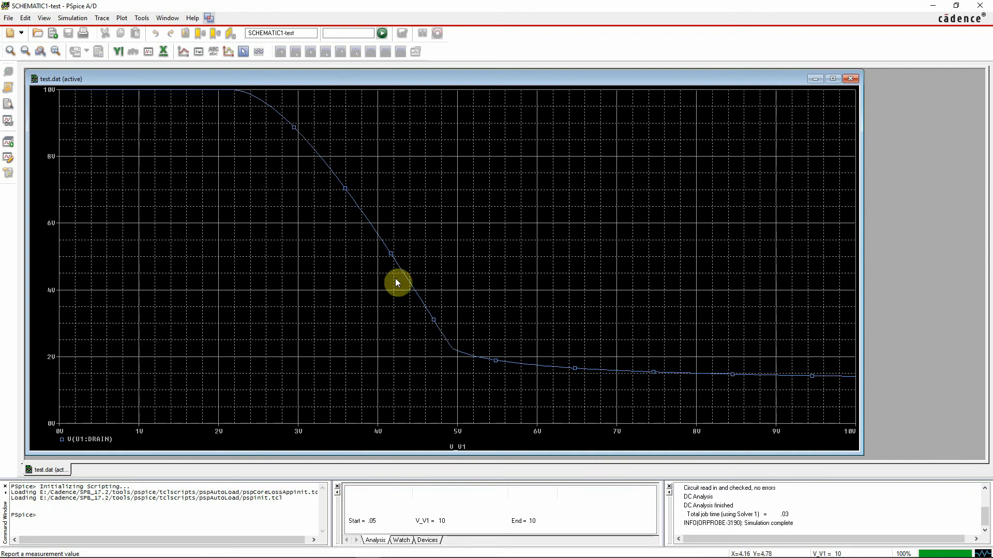
{"action": "mouse_move", "coordinate": [409, 254]}
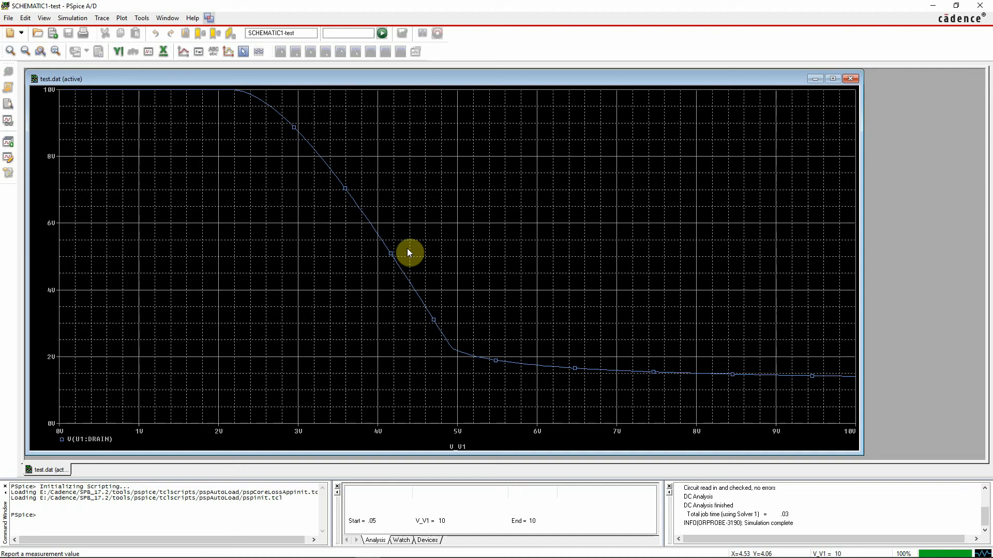
{"action": "mouse_move", "coordinate": [394, 277]}
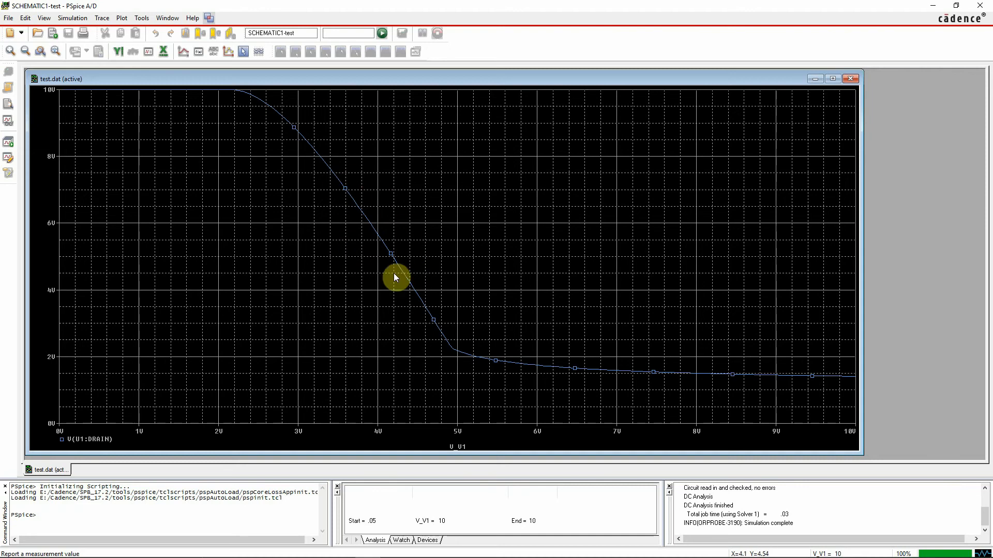
{"action": "mouse_move", "coordinate": [664, 383]}
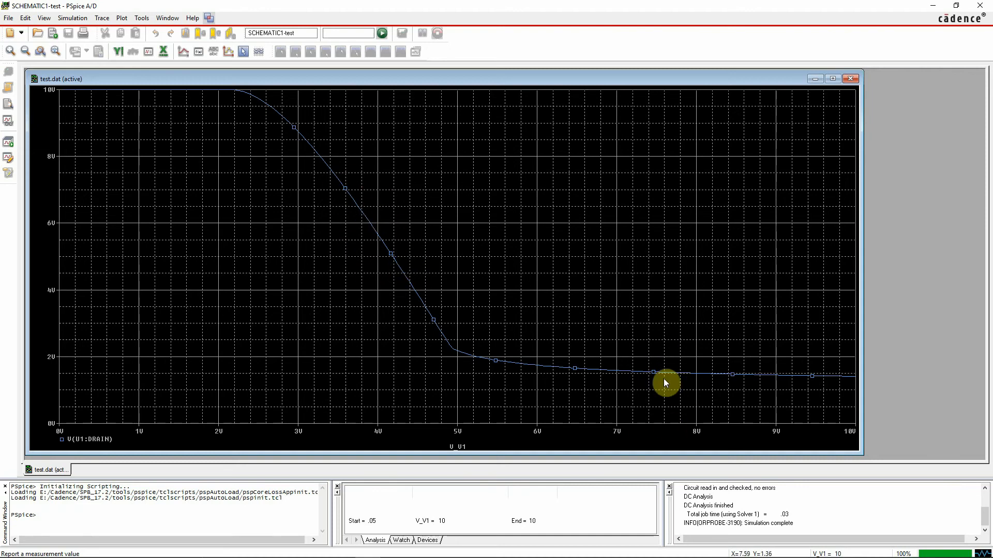
{"action": "mouse_move", "coordinate": [268, 78]}
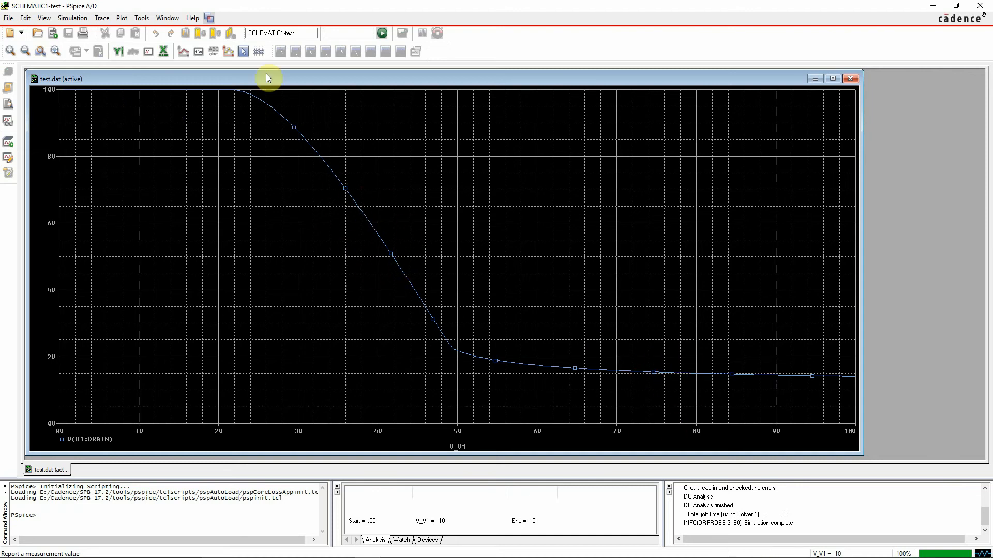
{"action": "mouse_move", "coordinate": [189, 77]}
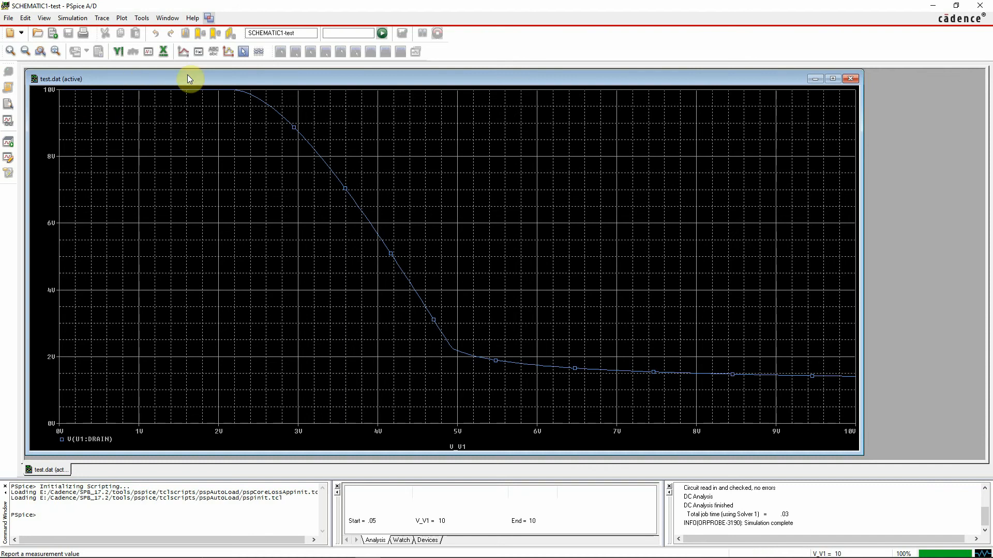
{"action": "mouse_move", "coordinate": [353, 268]}
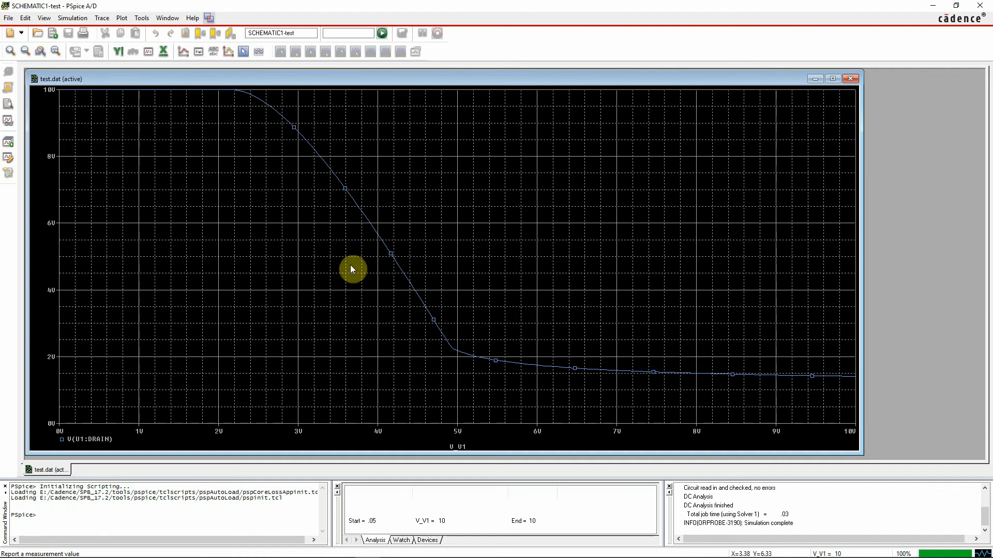
{"action": "mouse_move", "coordinate": [411, 280]}
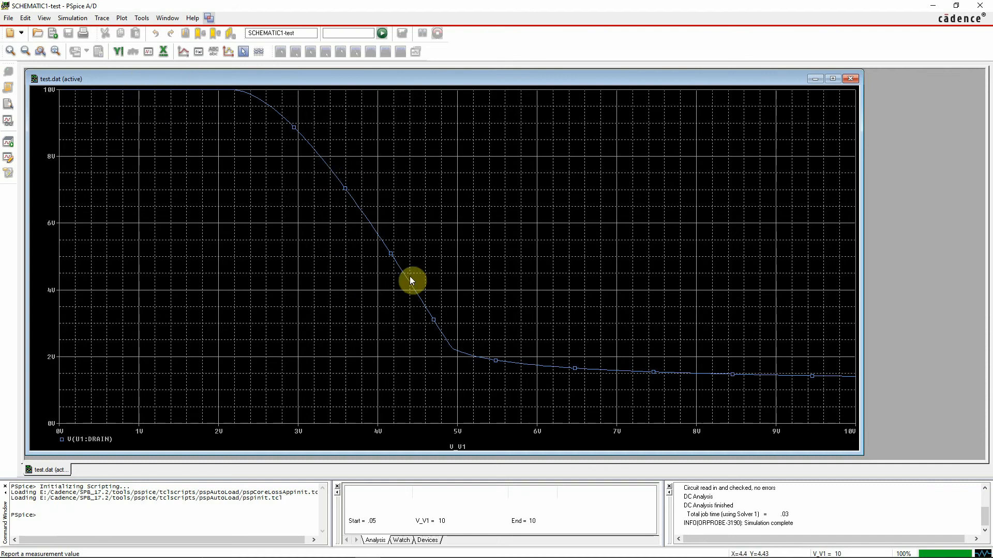
{"action": "mouse_move", "coordinate": [405, 302]}
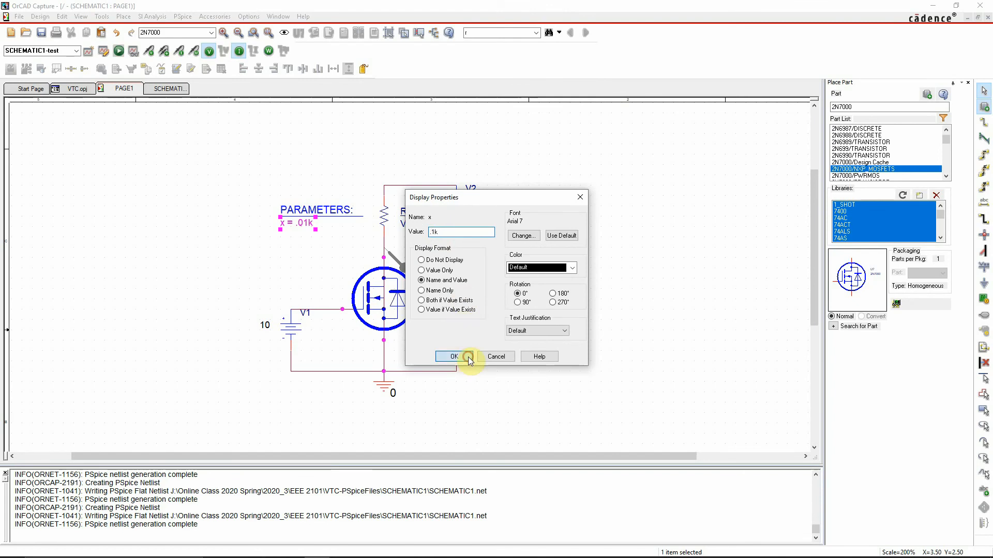
{"action": "left_click", "coordinate": [452, 356]}
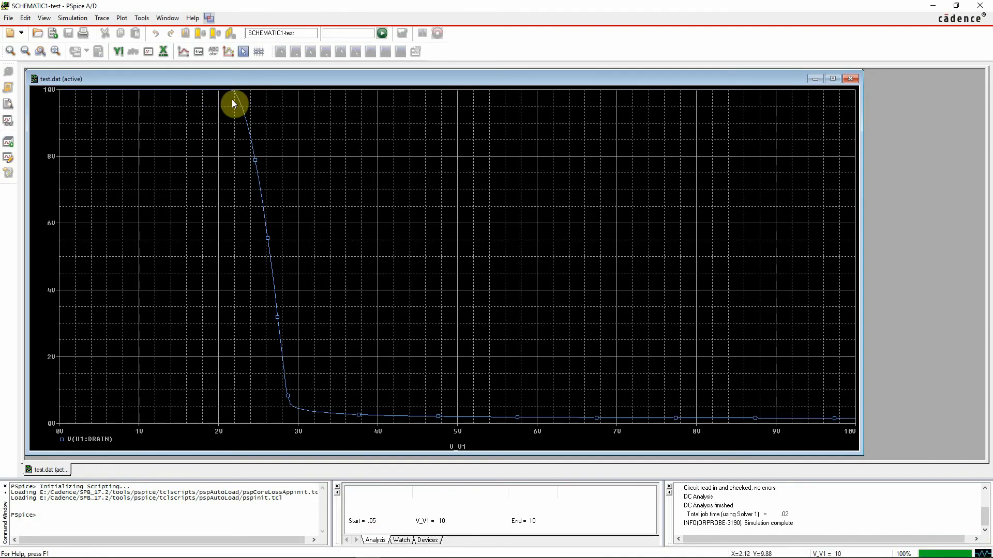
{"action": "mouse_move", "coordinate": [235, 113]}
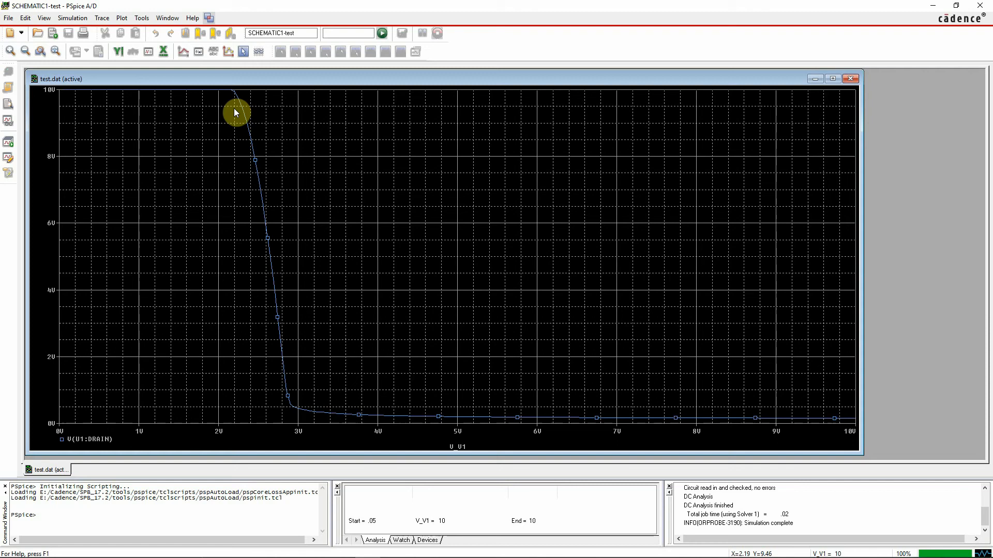
{"action": "mouse_move", "coordinate": [266, 157]}
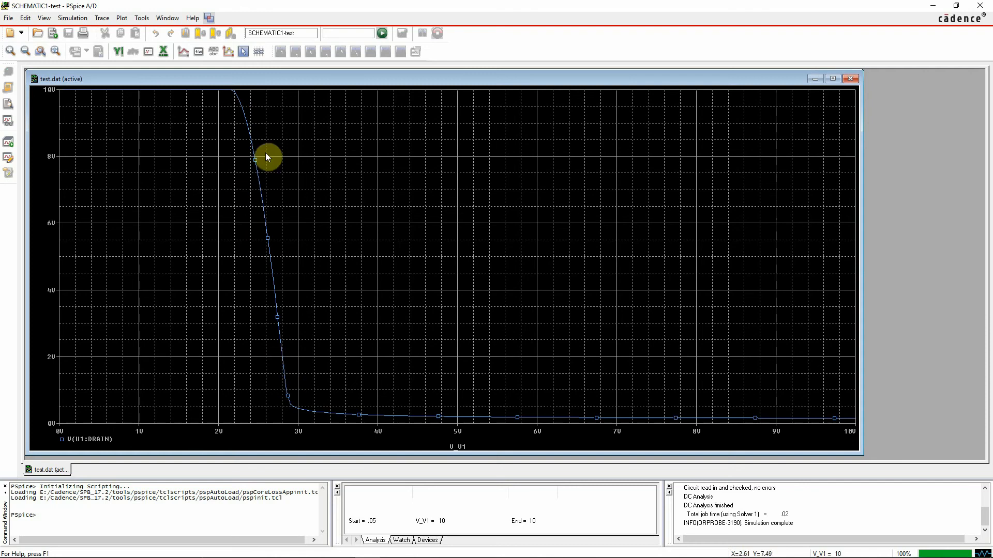
{"action": "mouse_move", "coordinate": [279, 309]}
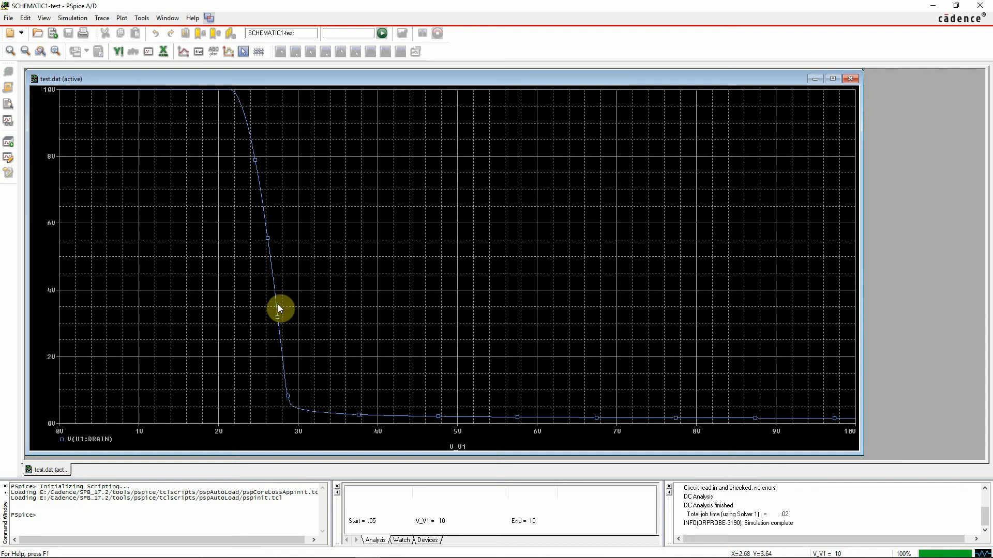
{"action": "mouse_move", "coordinate": [233, 352]}
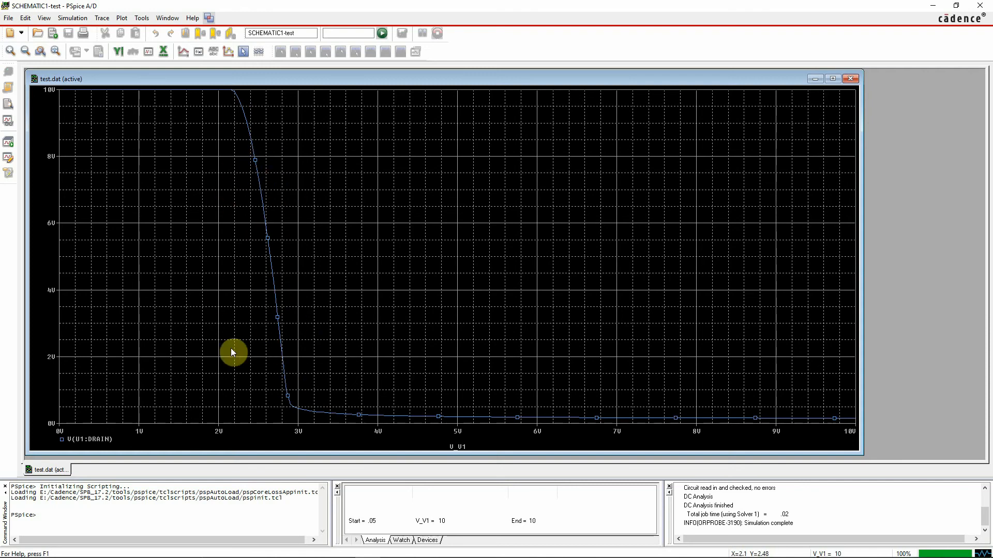
{"action": "mouse_move", "coordinate": [310, 345]}
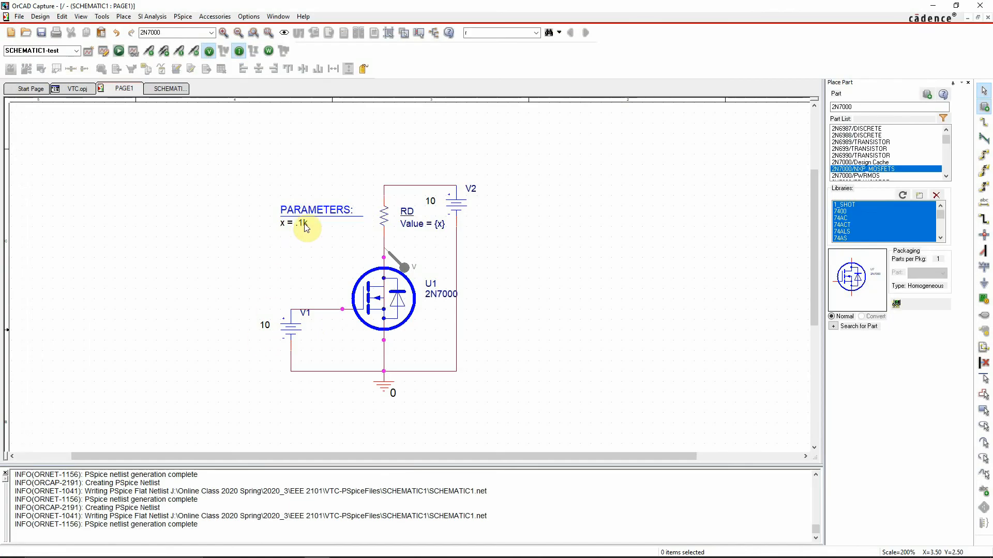
Step: Set the PARAMETERS value x to 1k, replacing .1k
{"action": "double_click", "coordinate": [301, 223]}
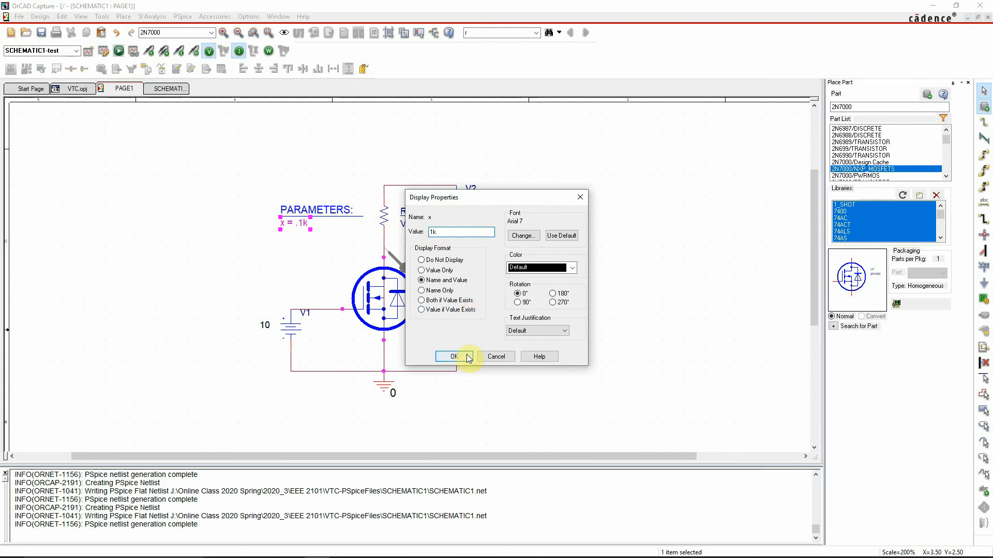
{"action": "left_click", "coordinate": [453, 355]}
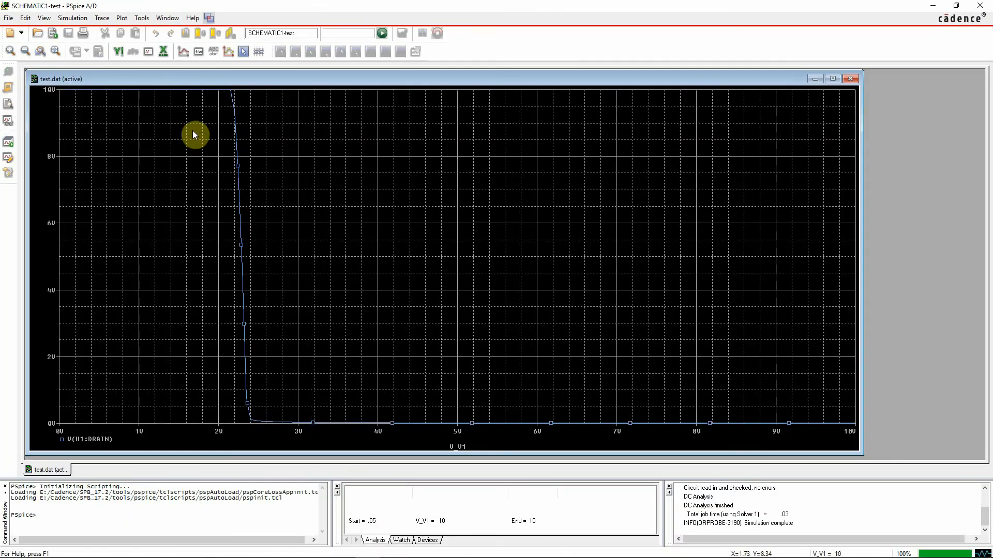
{"action": "mouse_move", "coordinate": [229, 119]}
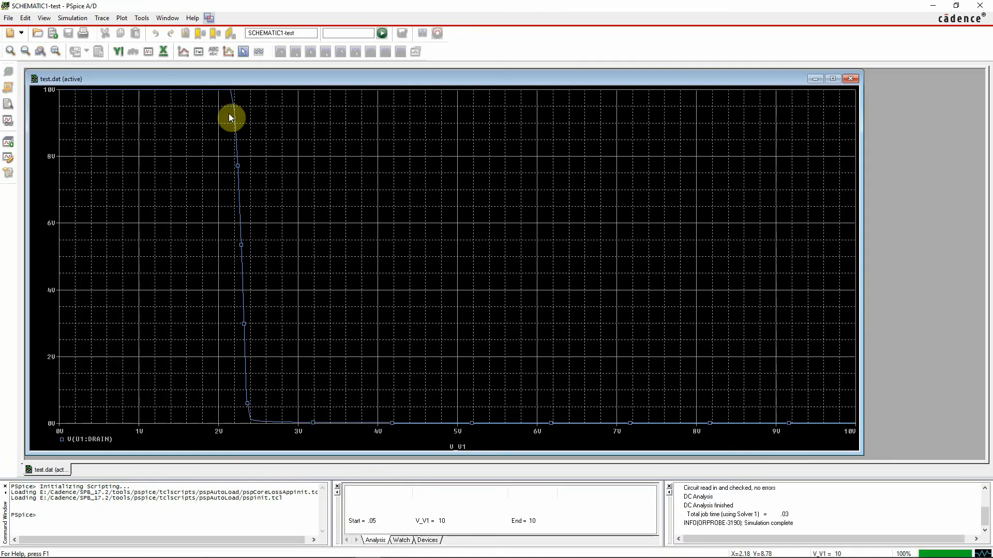
{"action": "mouse_move", "coordinate": [254, 134]}
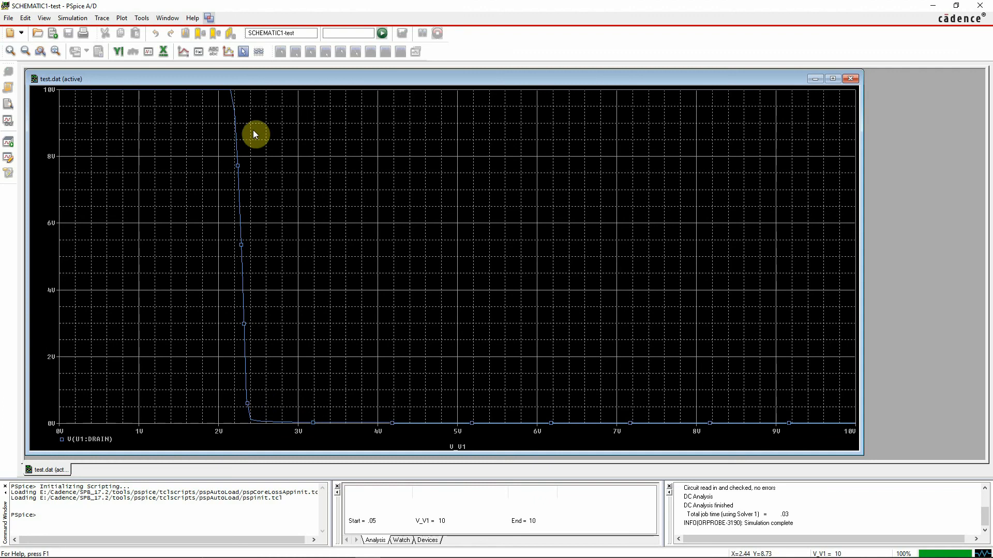
{"action": "mouse_move", "coordinate": [335, 361]}
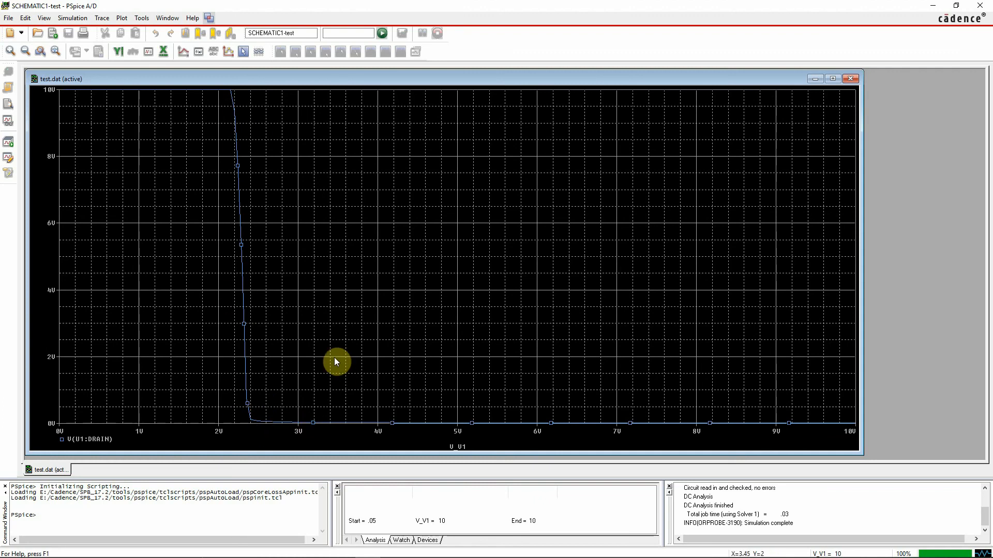
{"action": "mouse_move", "coordinate": [262, 207]}
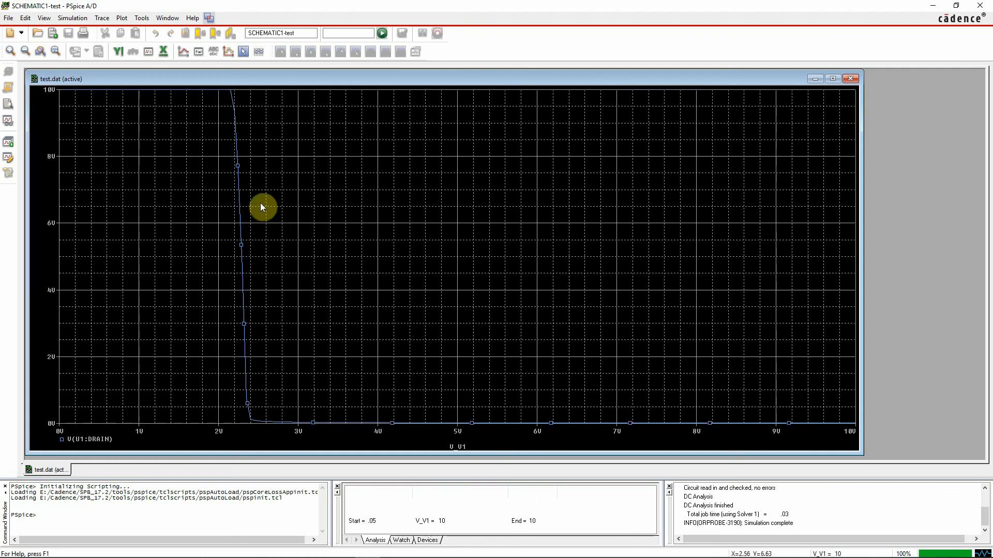
{"action": "mouse_move", "coordinate": [304, 291]}
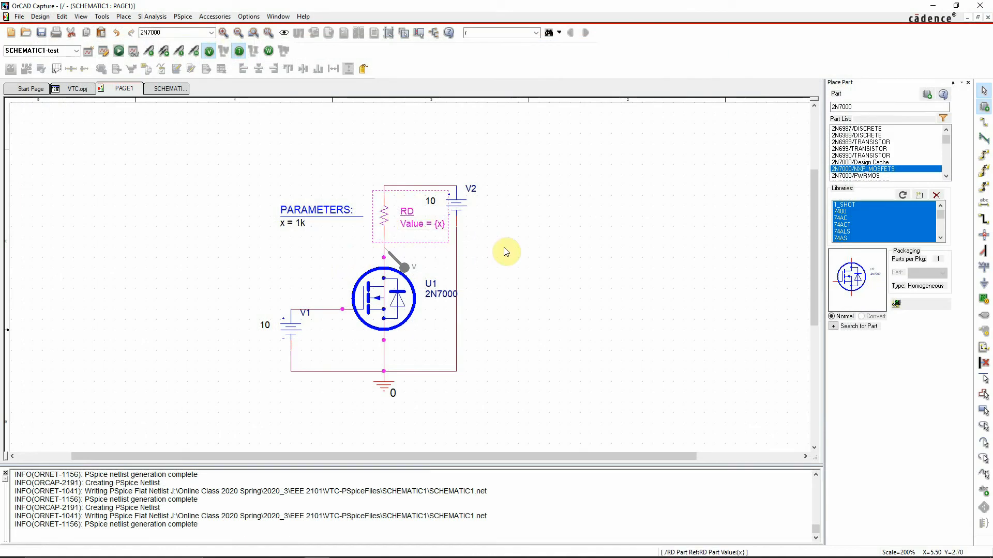
{"action": "mouse_move", "coordinate": [513, 327]}
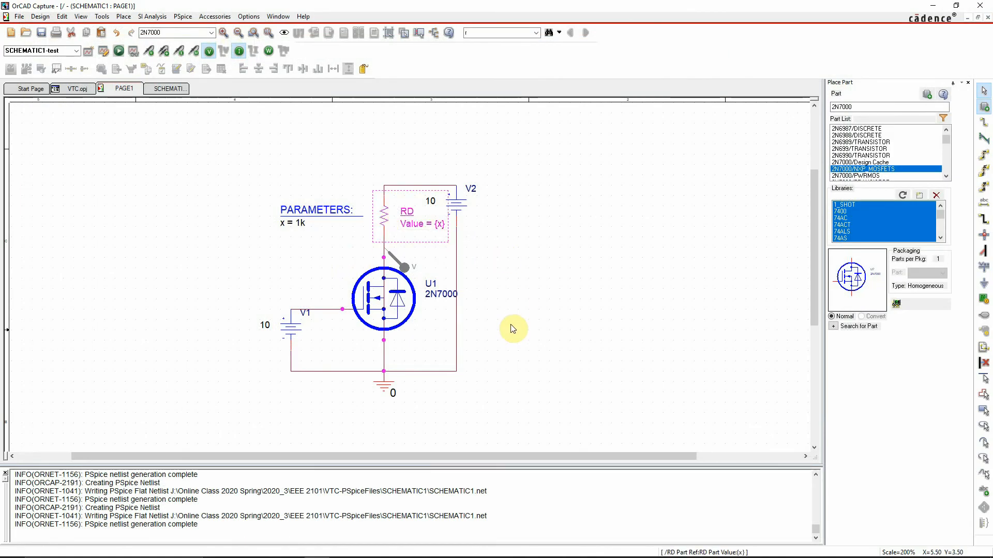
{"action": "left_click", "coordinate": [522, 352]}
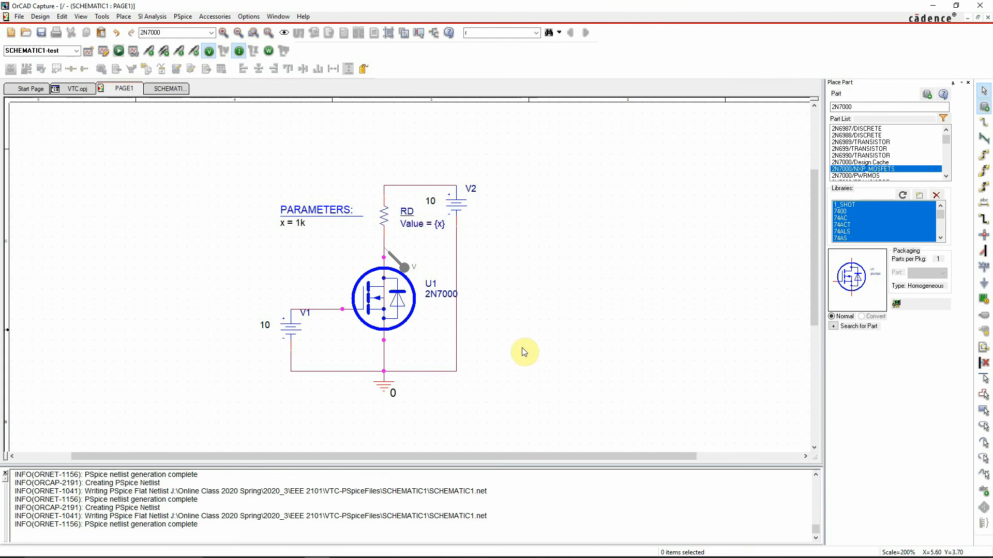
{"action": "mouse_move", "coordinate": [519, 358]}
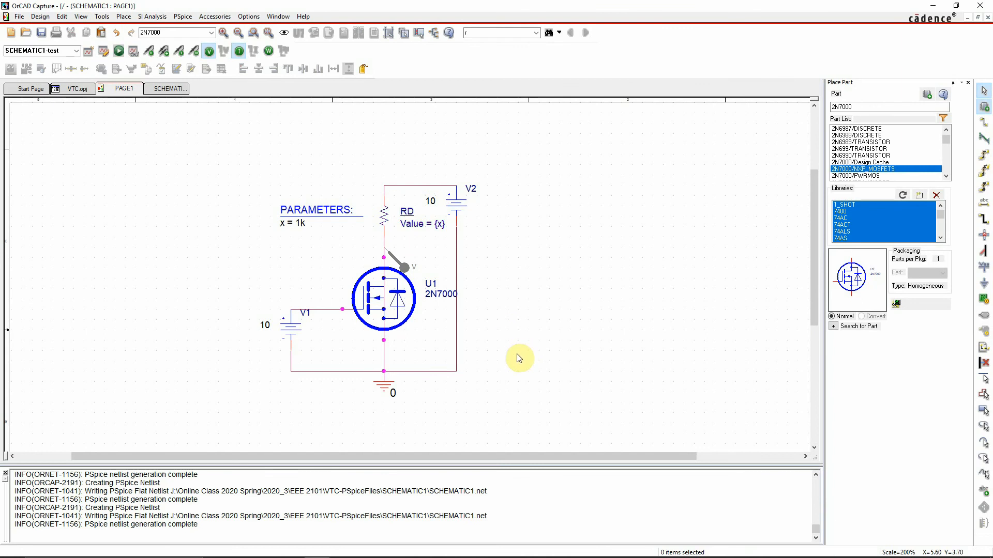
{"action": "mouse_move", "coordinate": [516, 383]}
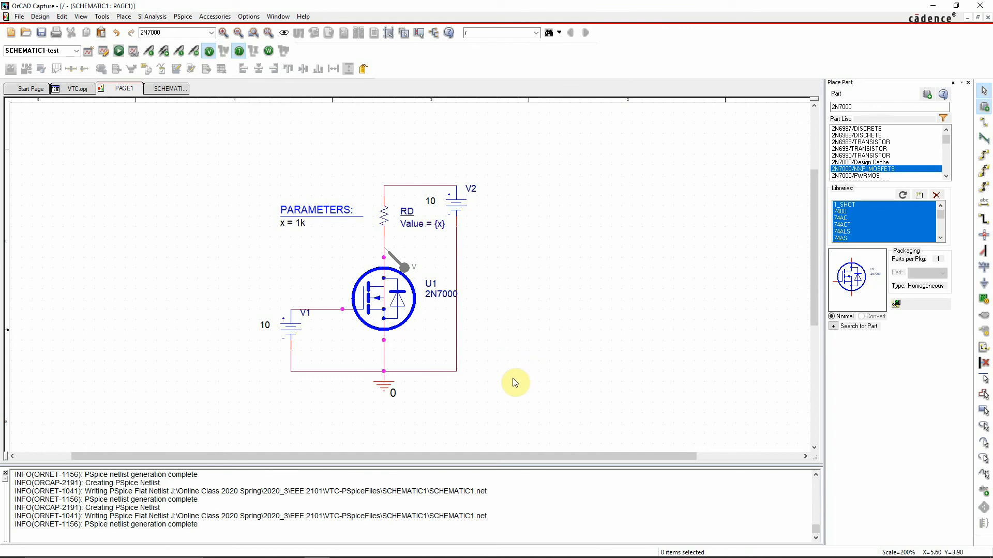
{"action": "mouse_move", "coordinate": [513, 398]}
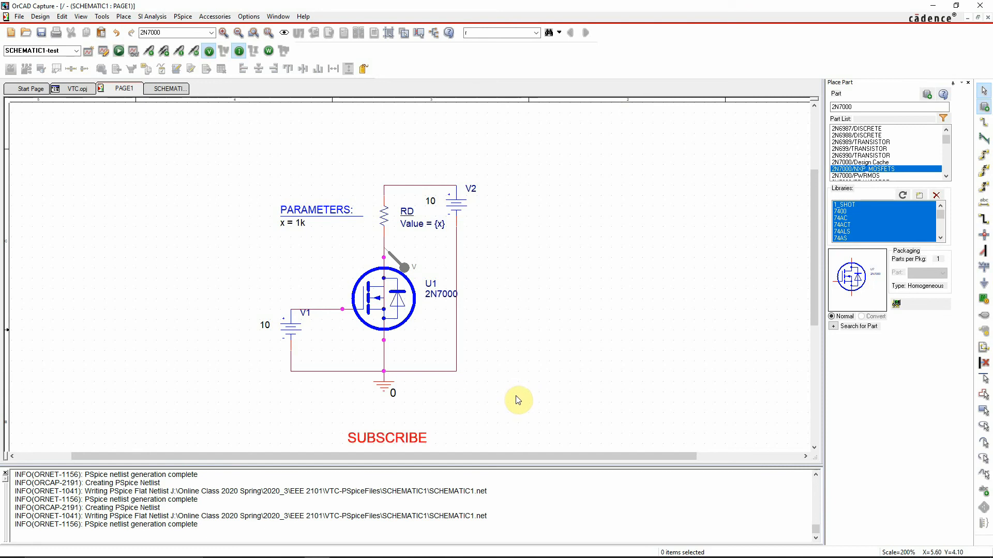
{"action": "mouse_move", "coordinate": [513, 396]}
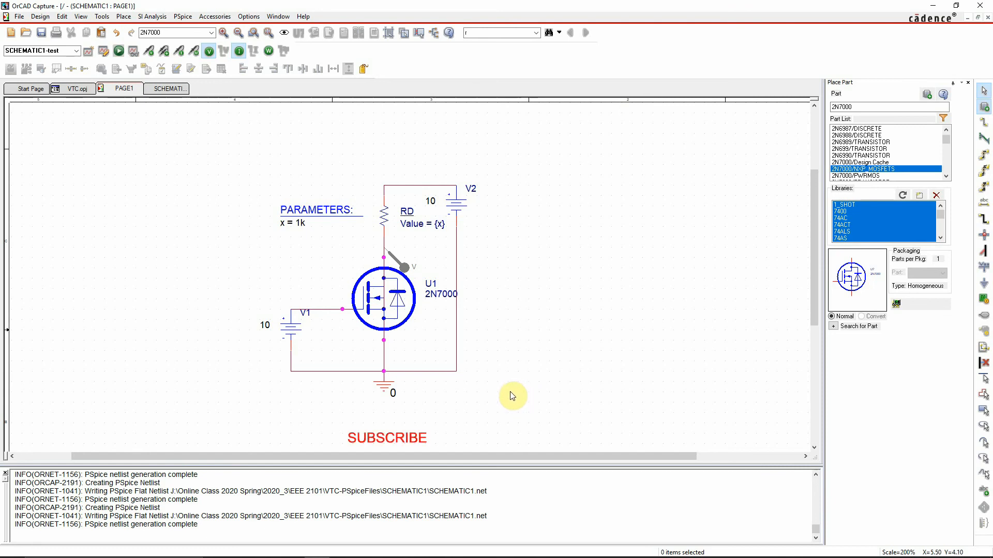
{"action": "mouse_move", "coordinate": [367, 550]}
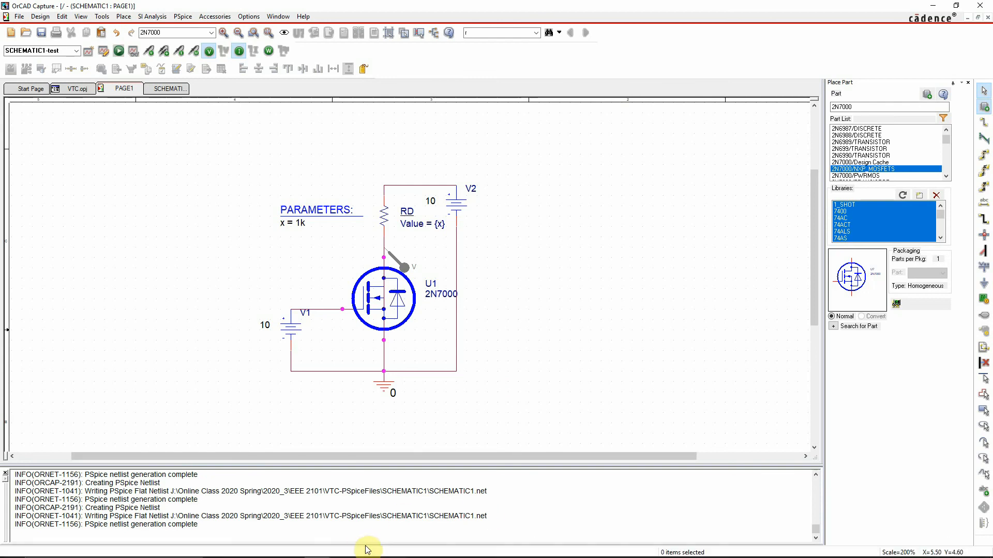